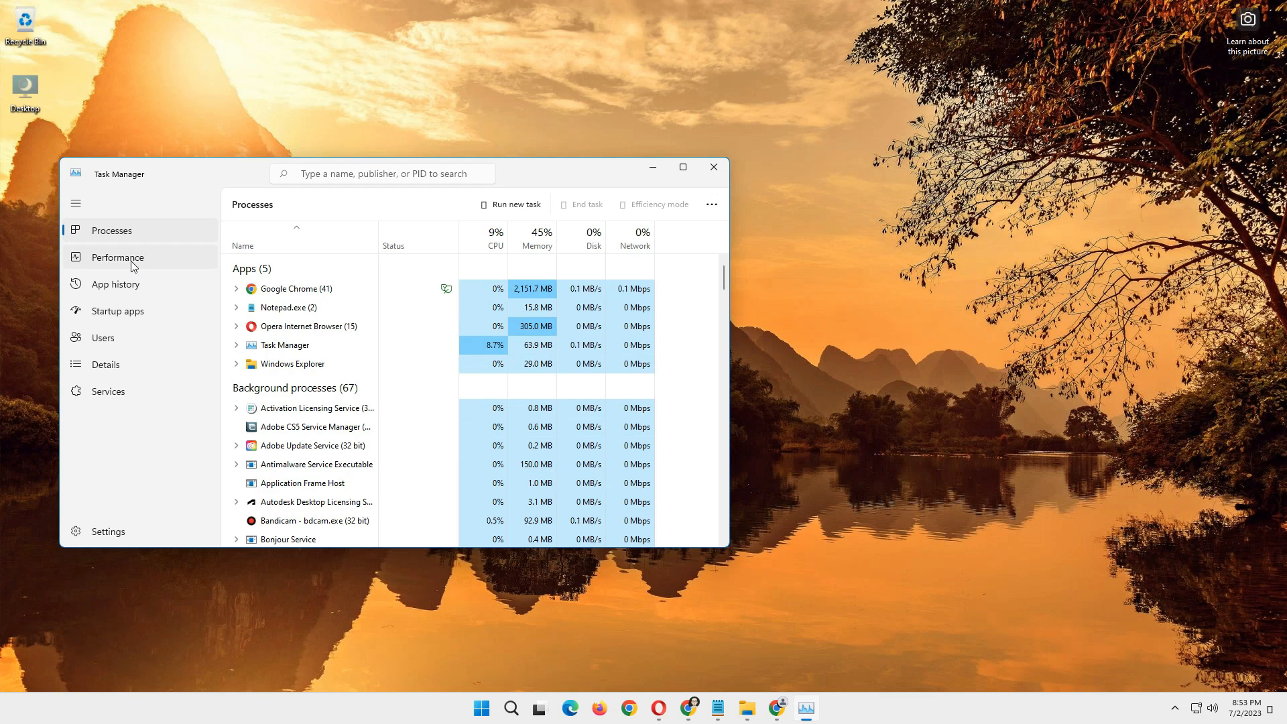
Show Task Manager's Memory performance page (16 GB total, 7.3 GB in use, 6.2 GB cached).
{"action": "left_click", "coordinate": [118, 257]}
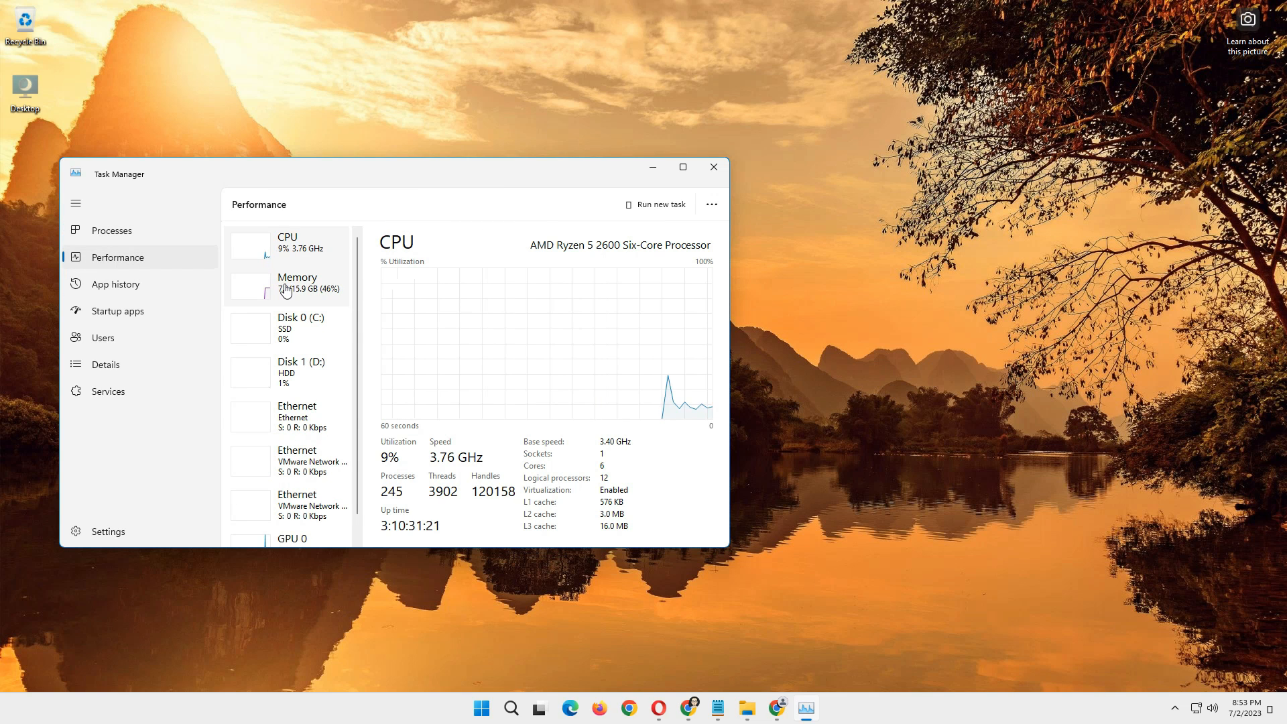
{"action": "left_click", "coordinate": [298, 285]}
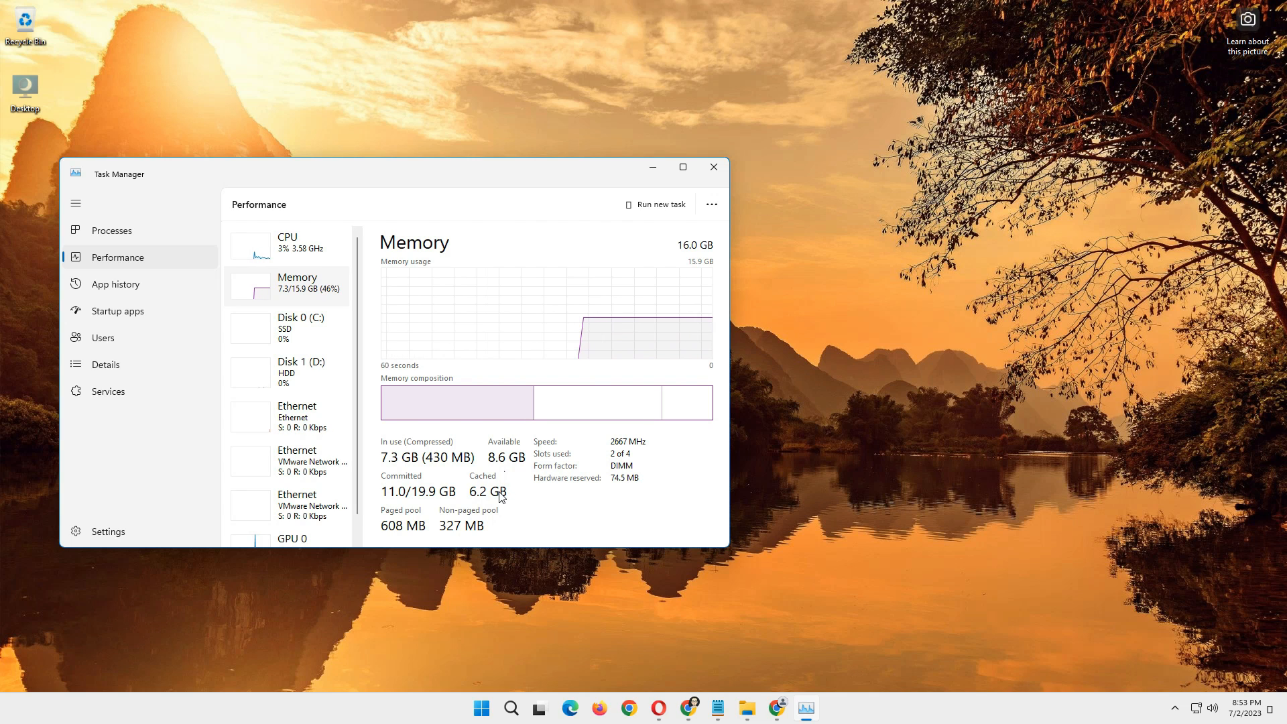
{"action": "mouse_move", "coordinate": [603, 536]}
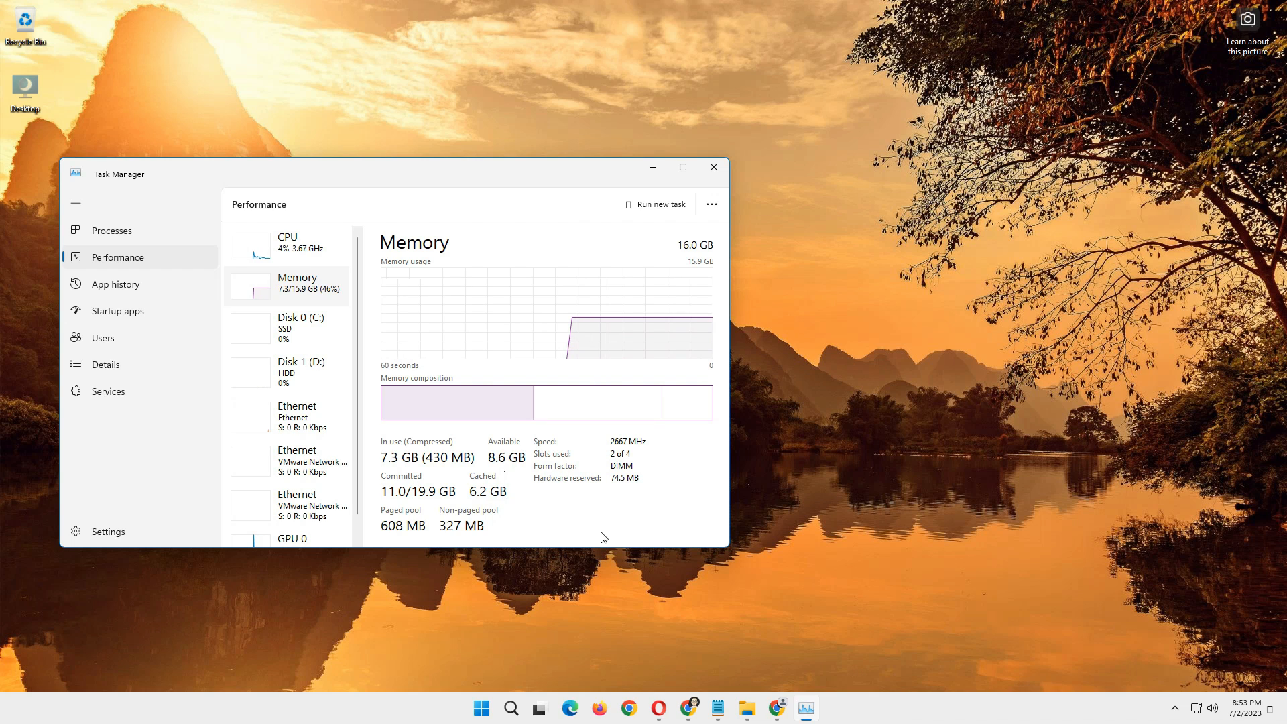
Go to learn.microsoft.com/en-us/sysinternals/downloads/rammap, download RAMMap.zip and view its contents.
{"action": "left_click", "coordinate": [777, 708]}
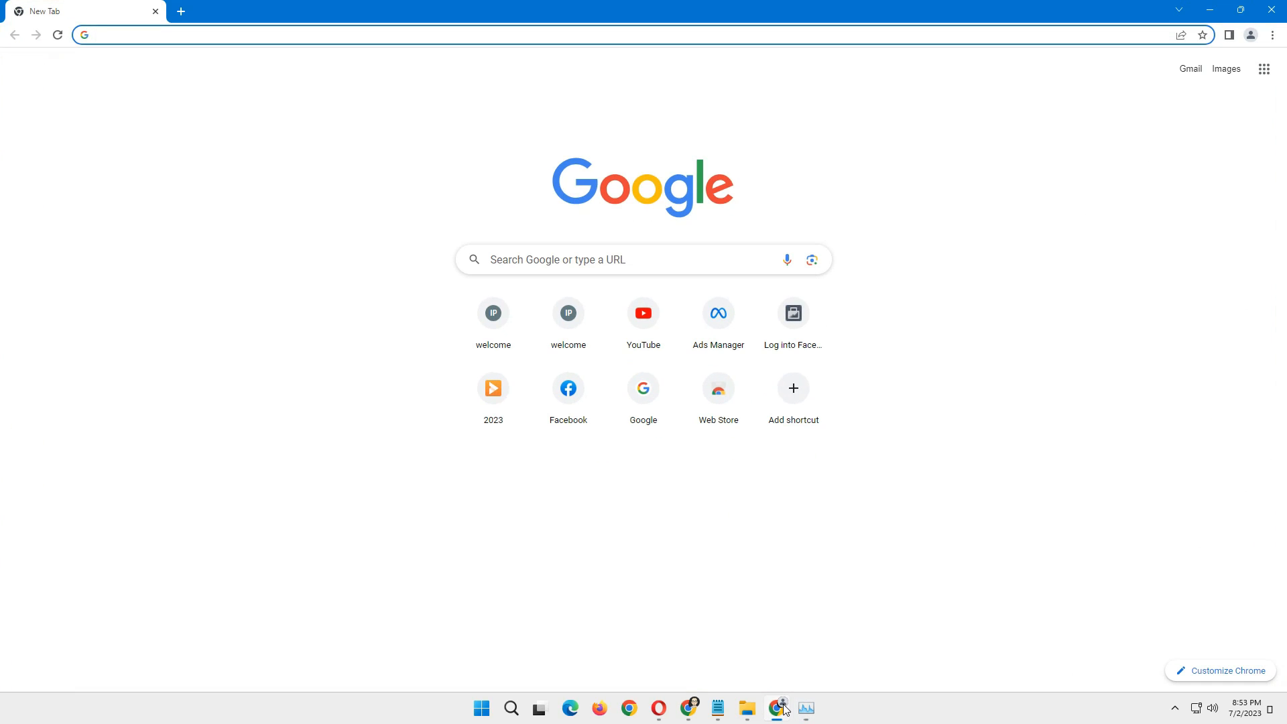
{"action": "type", "text": "https://learn.microsoft.com/en-us/sysinternals/downloads/rammap"}
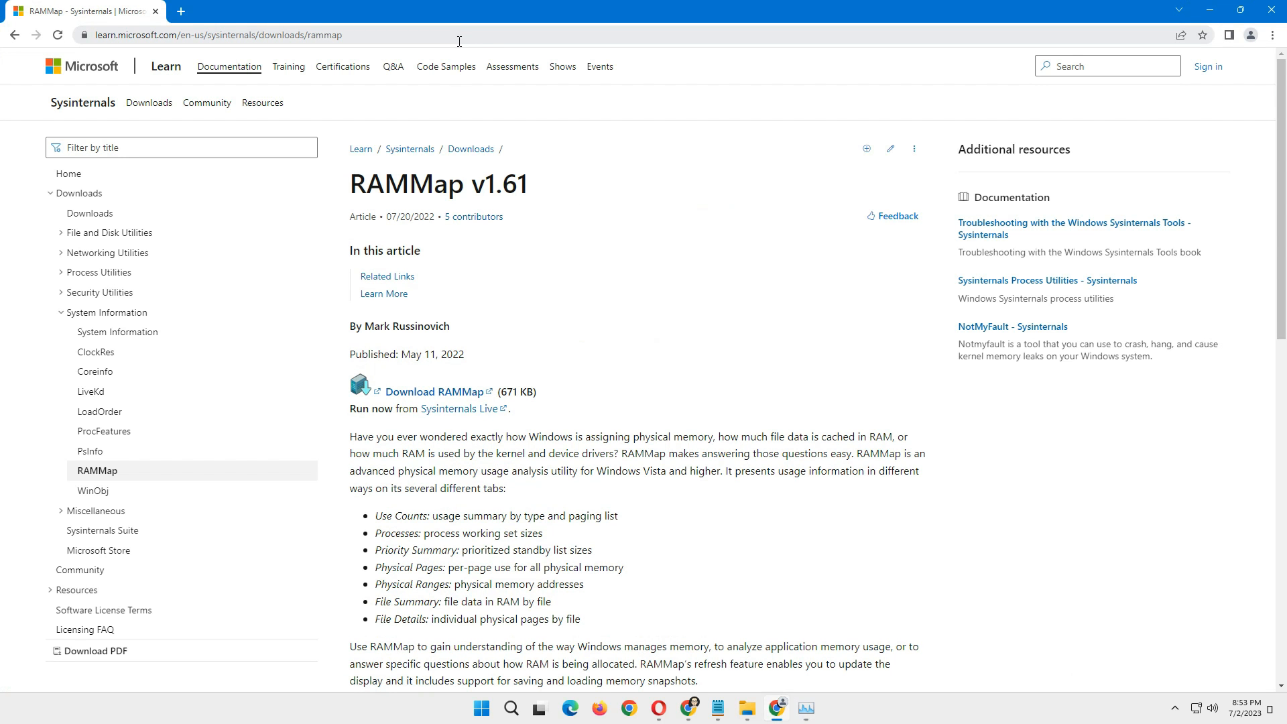
{"action": "mouse_move", "coordinate": [443, 397]}
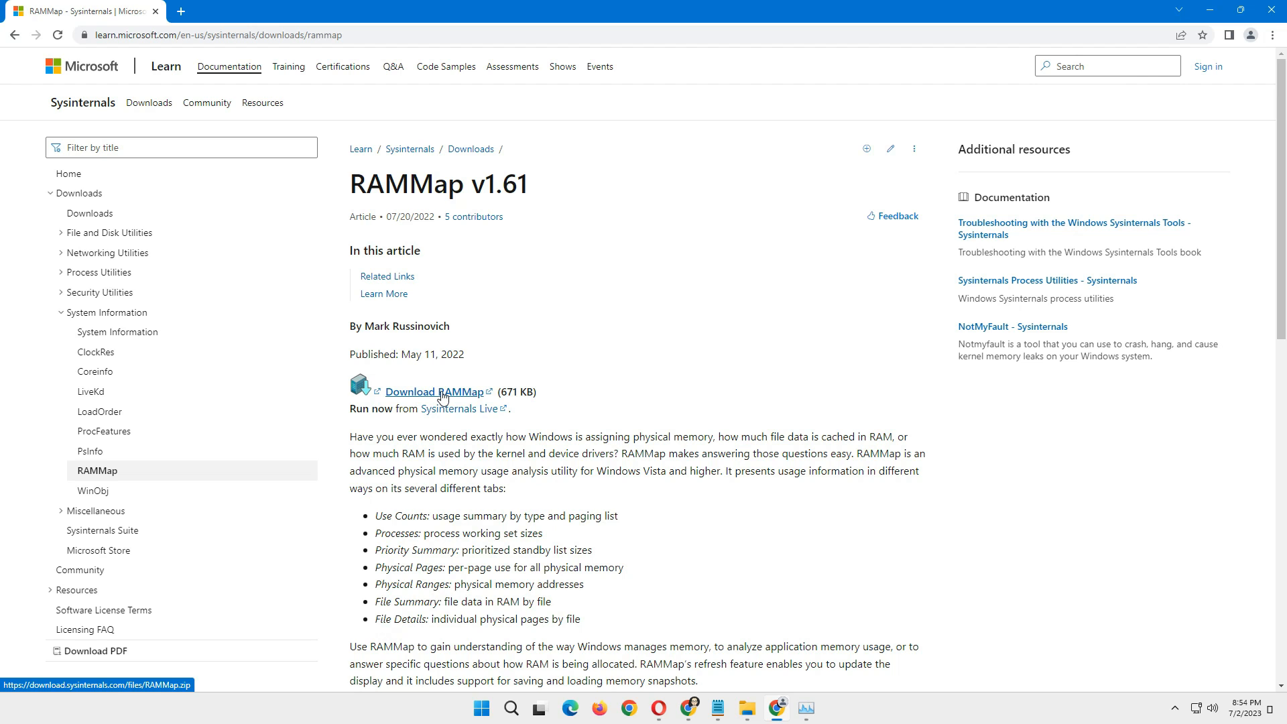
{"action": "left_click", "coordinate": [434, 392]}
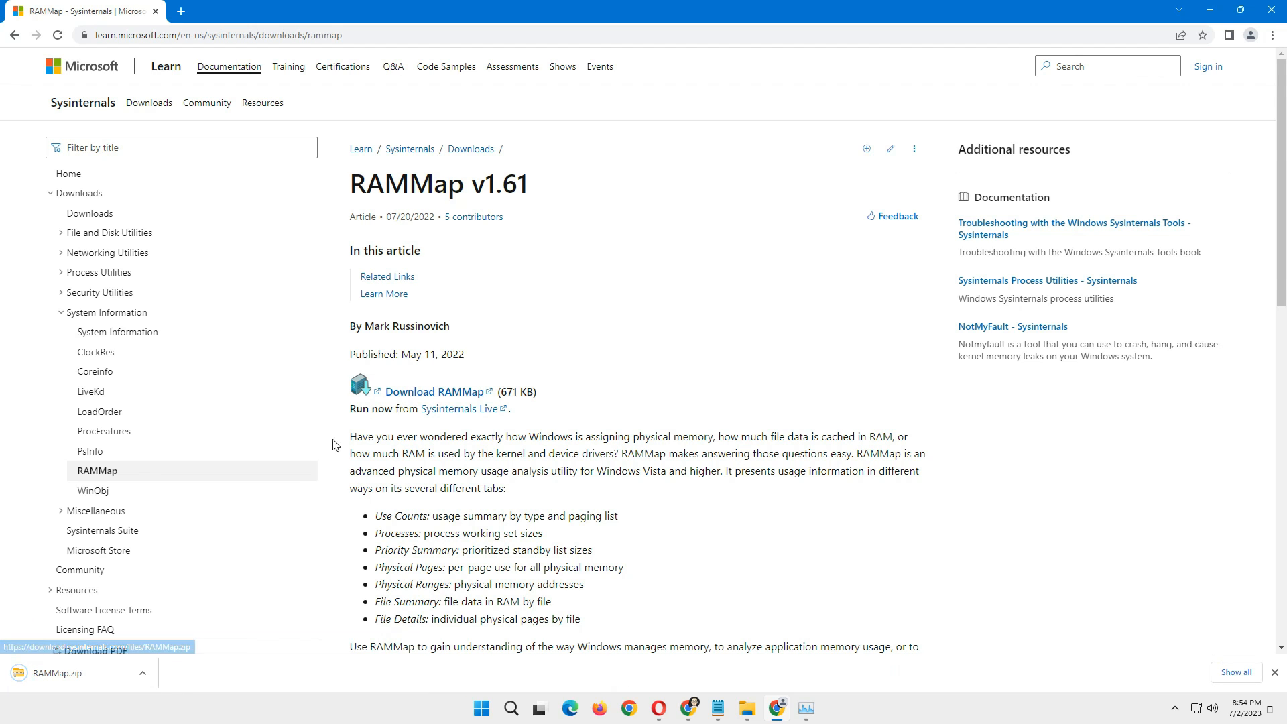
{"action": "left_click", "coordinate": [142, 691]}
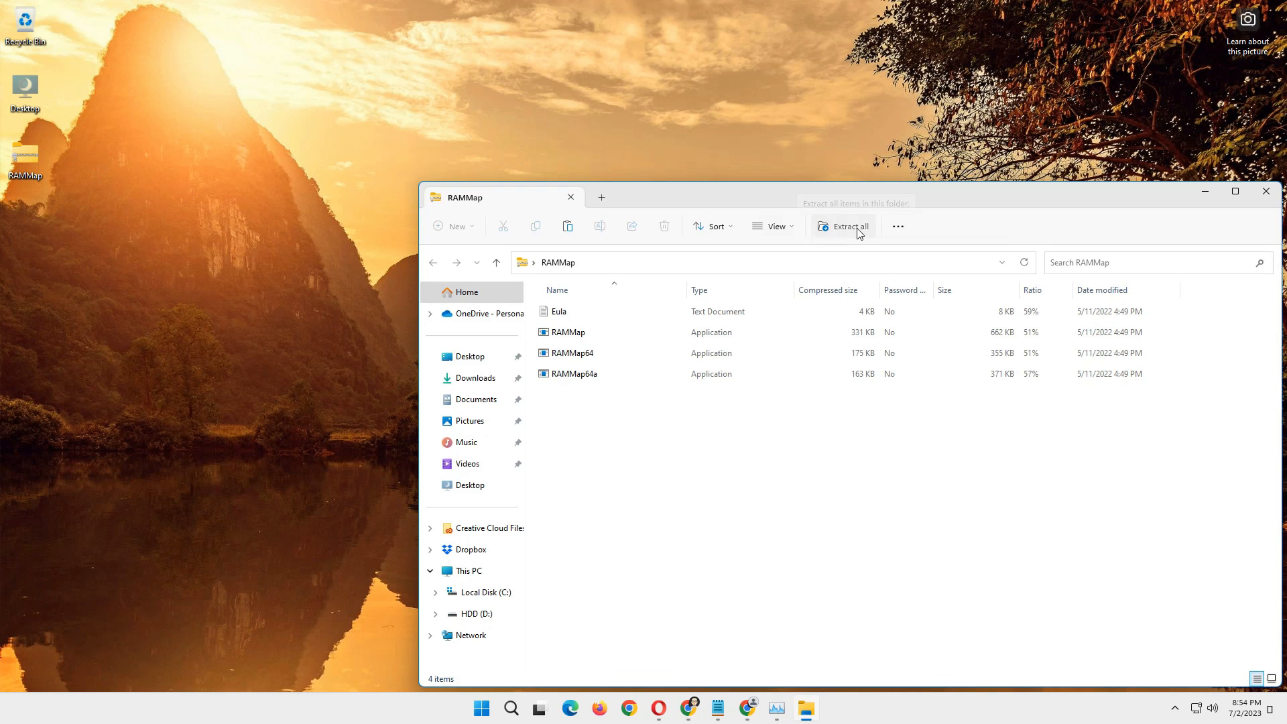
Extract RAMMap.zip into a RAMMap folder on the Desktop and select RAMMap64.
{"action": "left_click", "coordinate": [844, 225]}
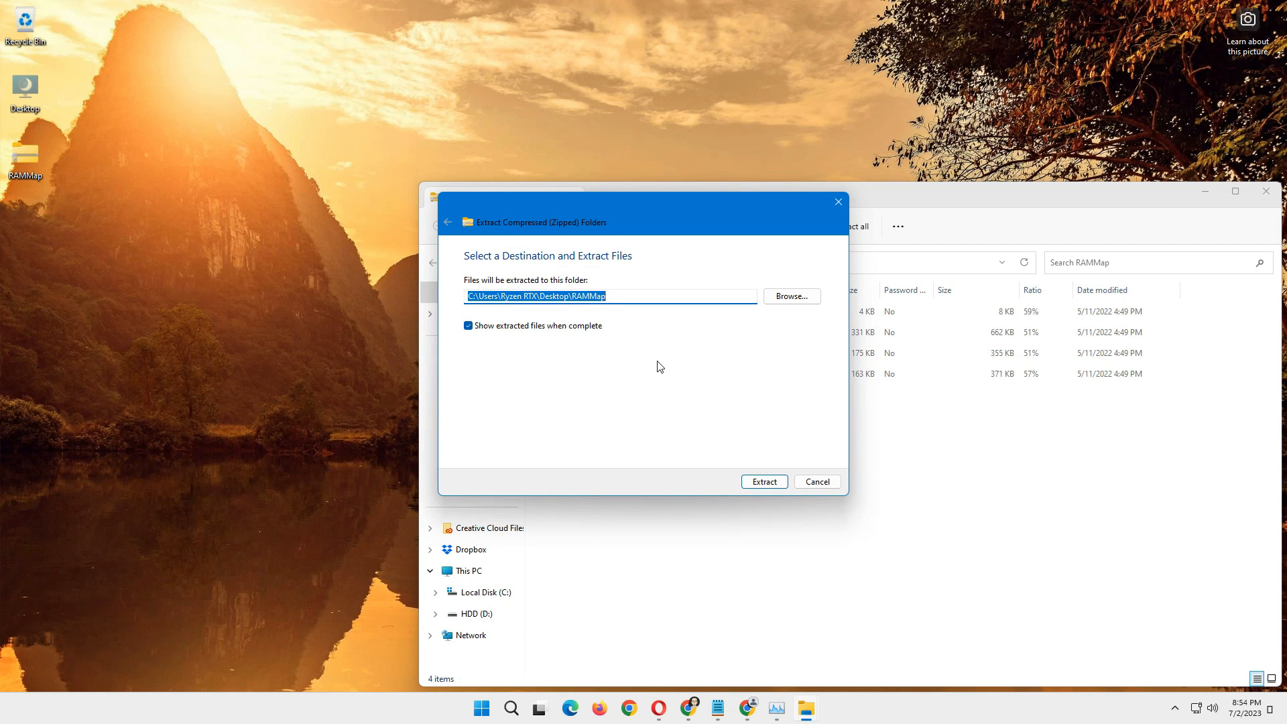
{"action": "left_click", "coordinate": [764, 482]}
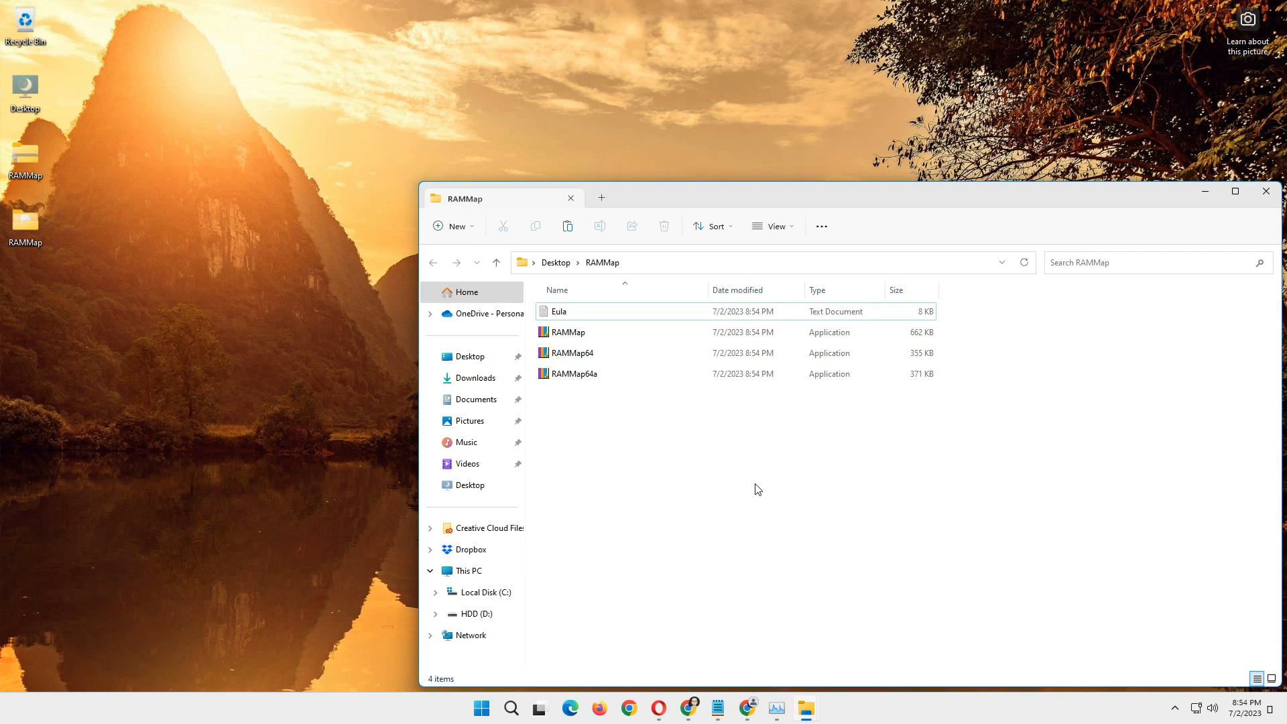
{"action": "mouse_move", "coordinate": [1196, 231]}
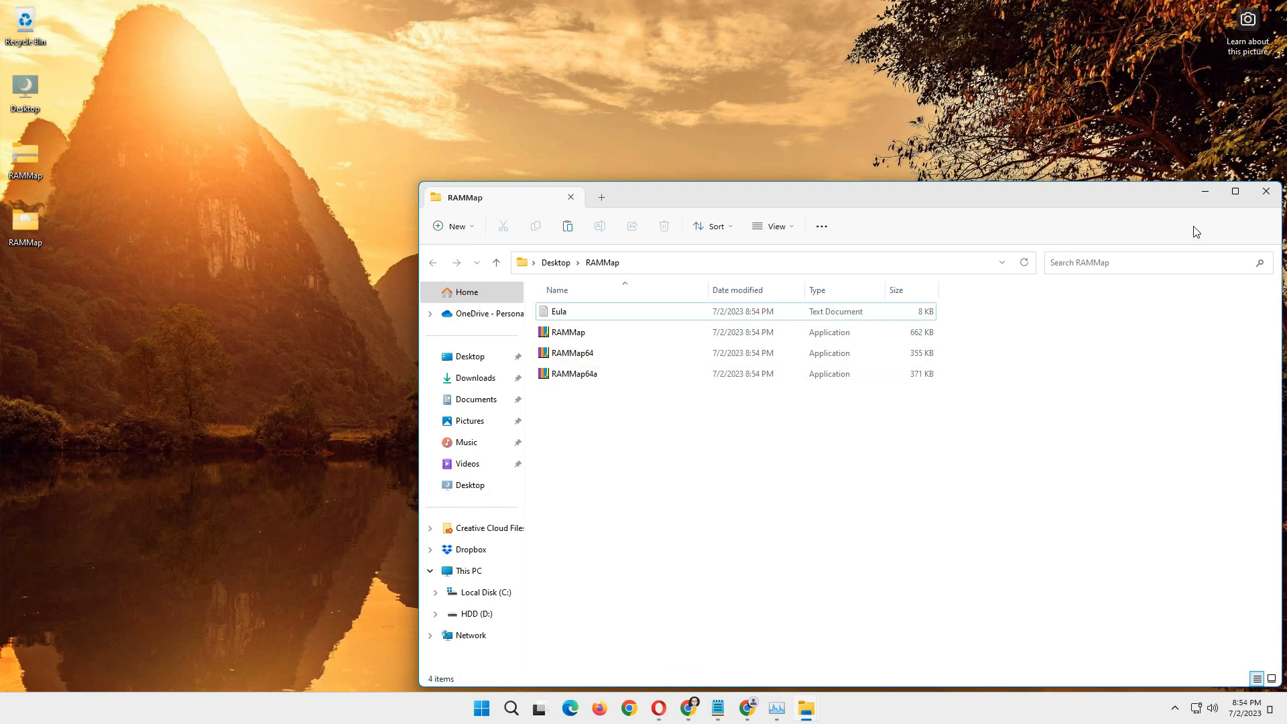
{"action": "mouse_move", "coordinate": [573, 357]}
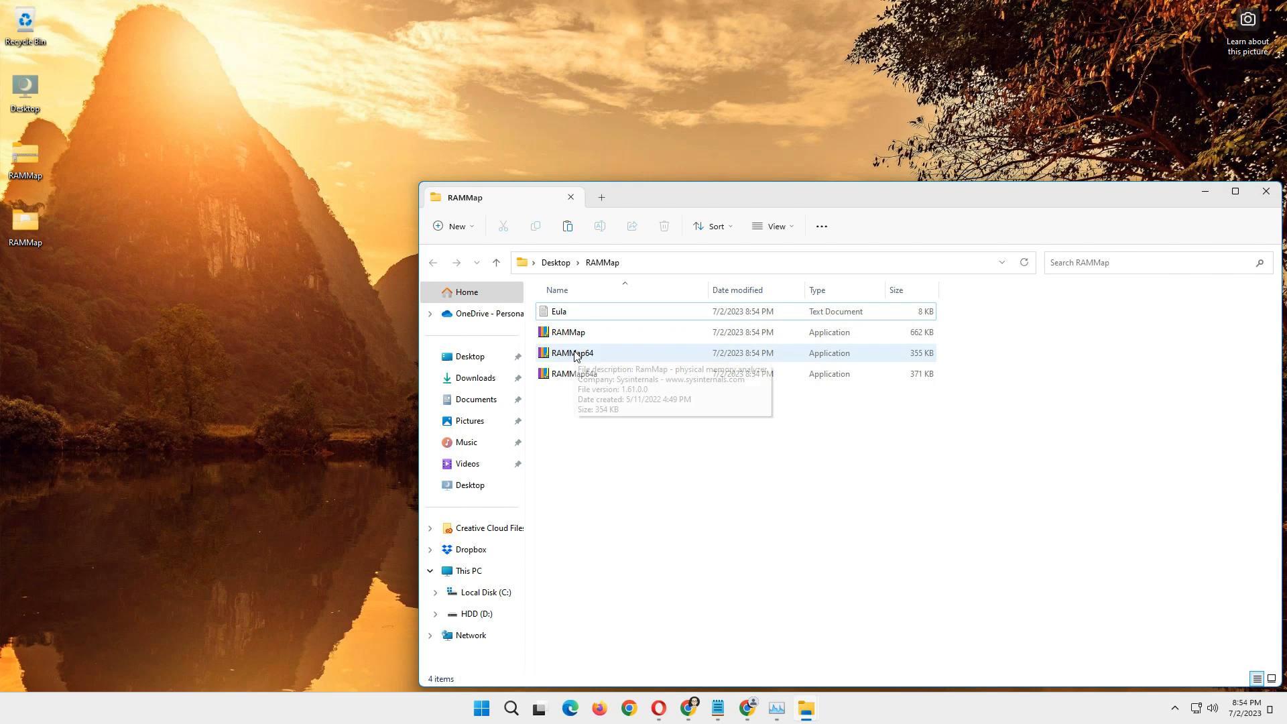
{"action": "left_click", "coordinate": [571, 353]}
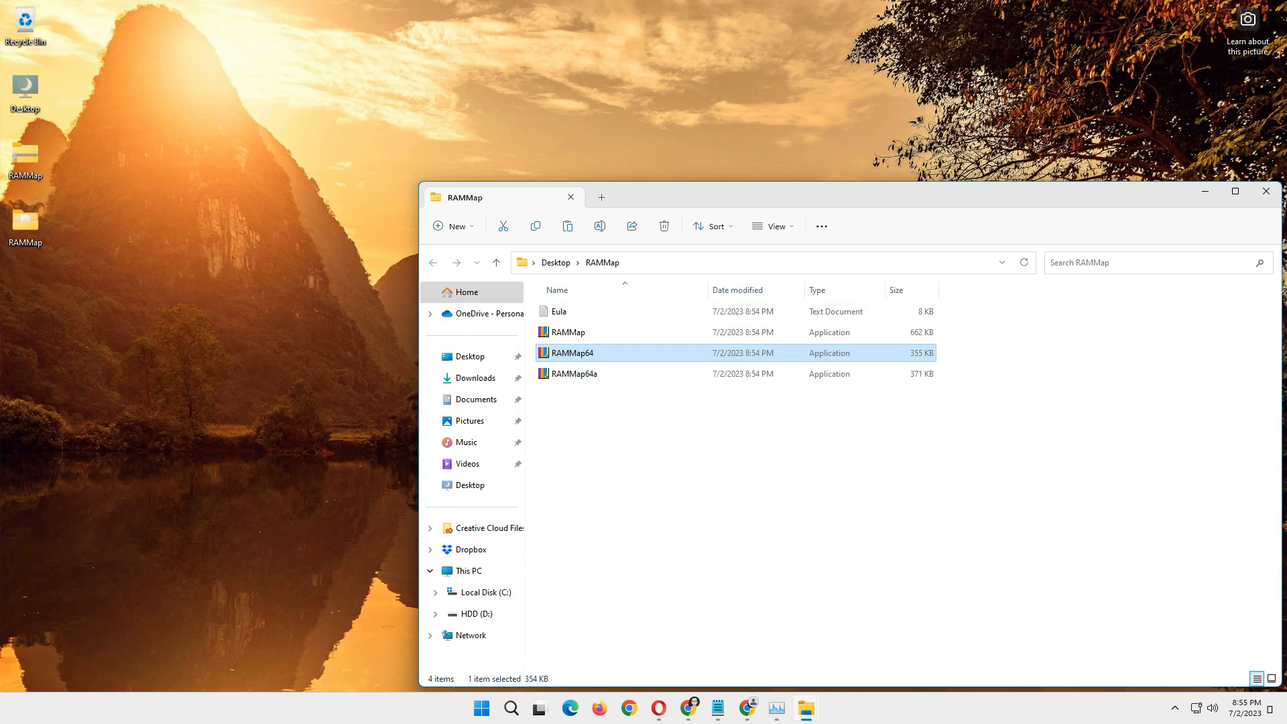
Launch RAMMap64 and accept the Sysinternals license agreement.
{"action": "double_click", "coordinate": [572, 353]}
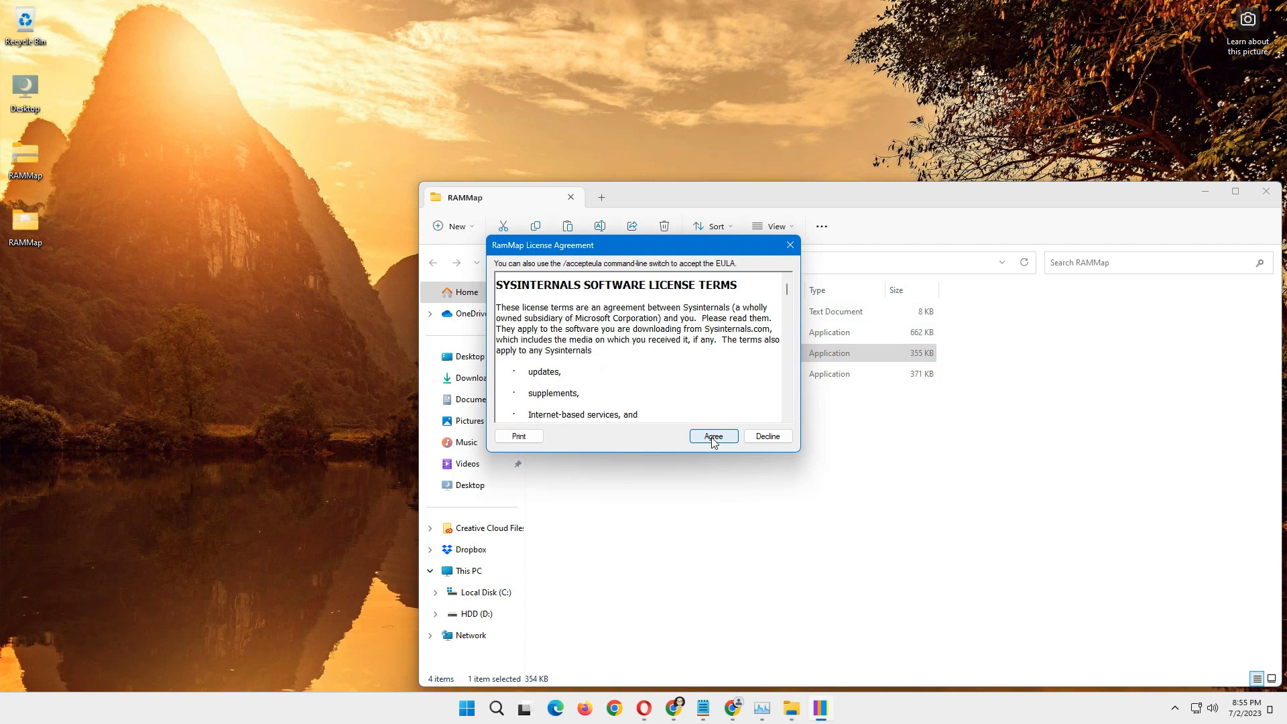
{"action": "left_click", "coordinate": [713, 436]}
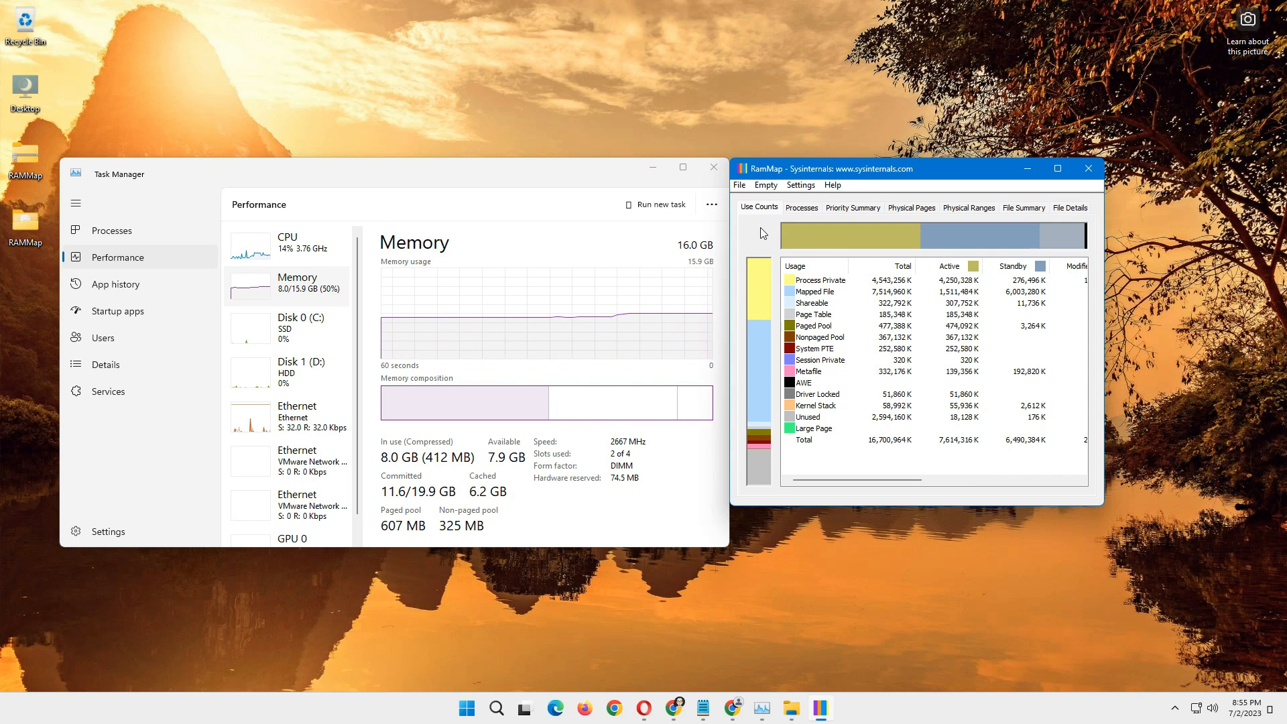
Run Empty Standby List, dropping cached memory from 6.2 GB to 73.1 MB, then close RAMMap.
{"action": "left_click", "coordinate": [765, 185]}
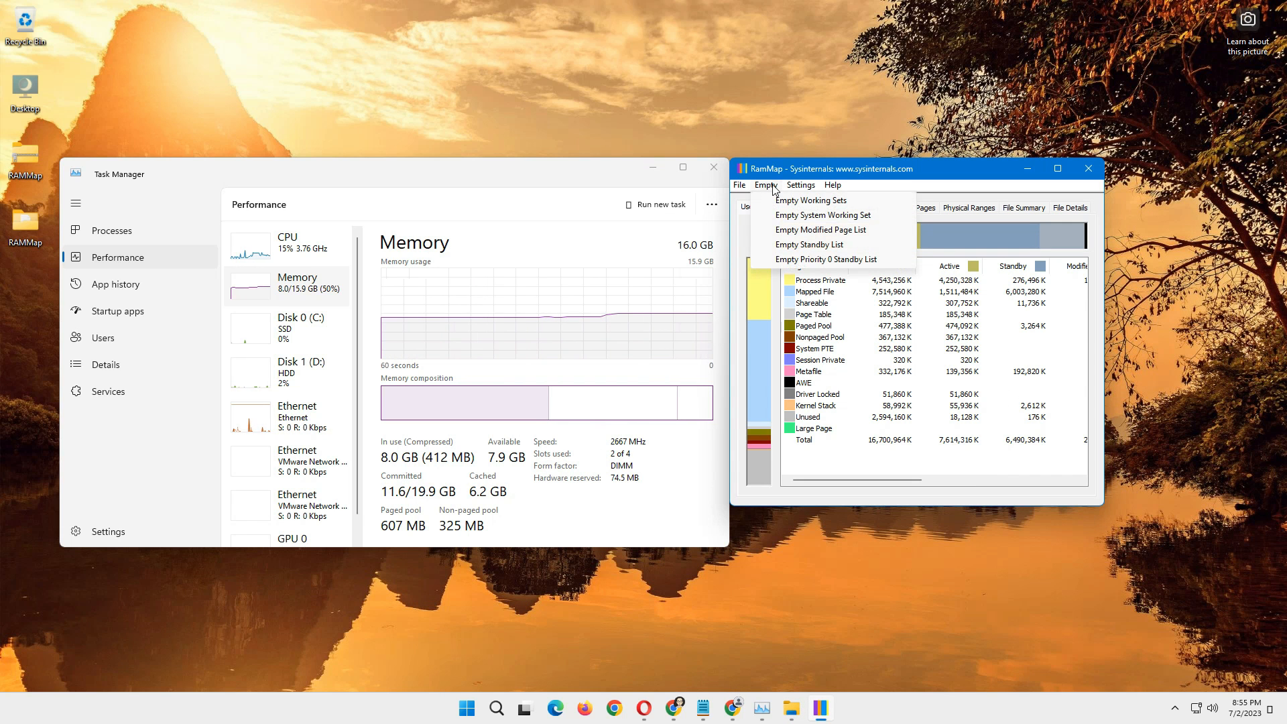
{"action": "mouse_move", "coordinate": [791, 244]}
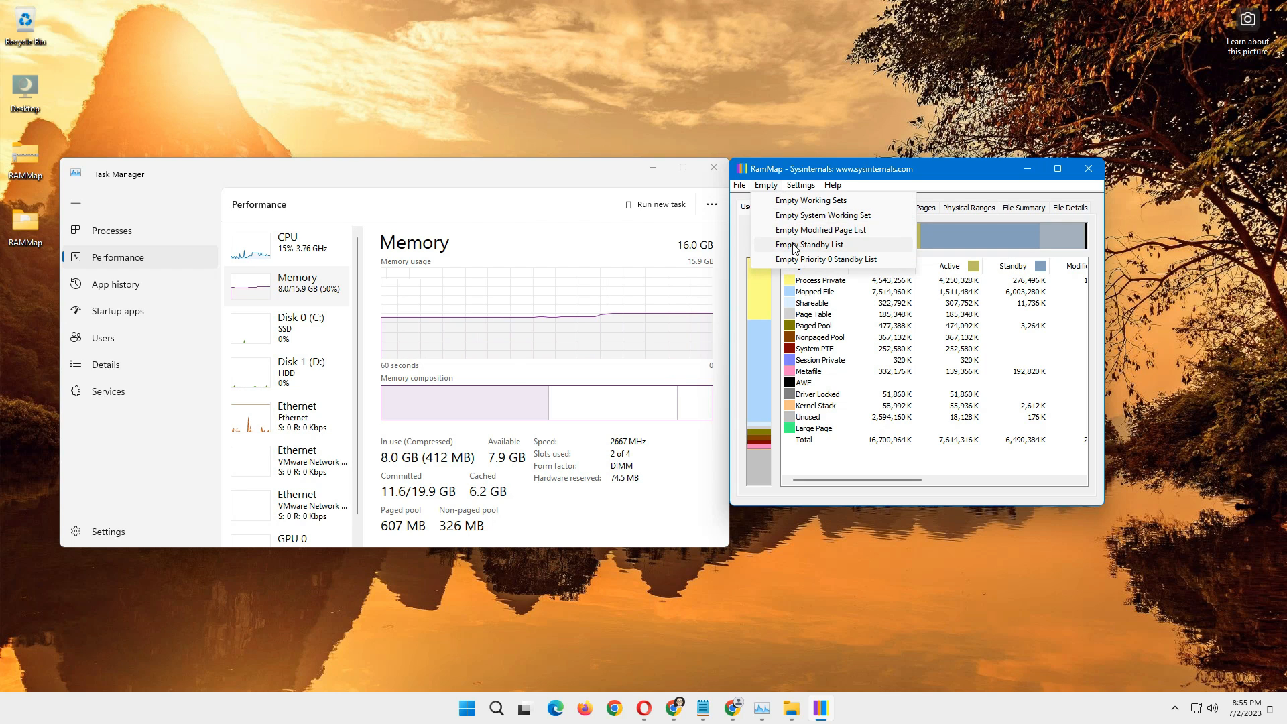
{"action": "left_click", "coordinate": [811, 244]}
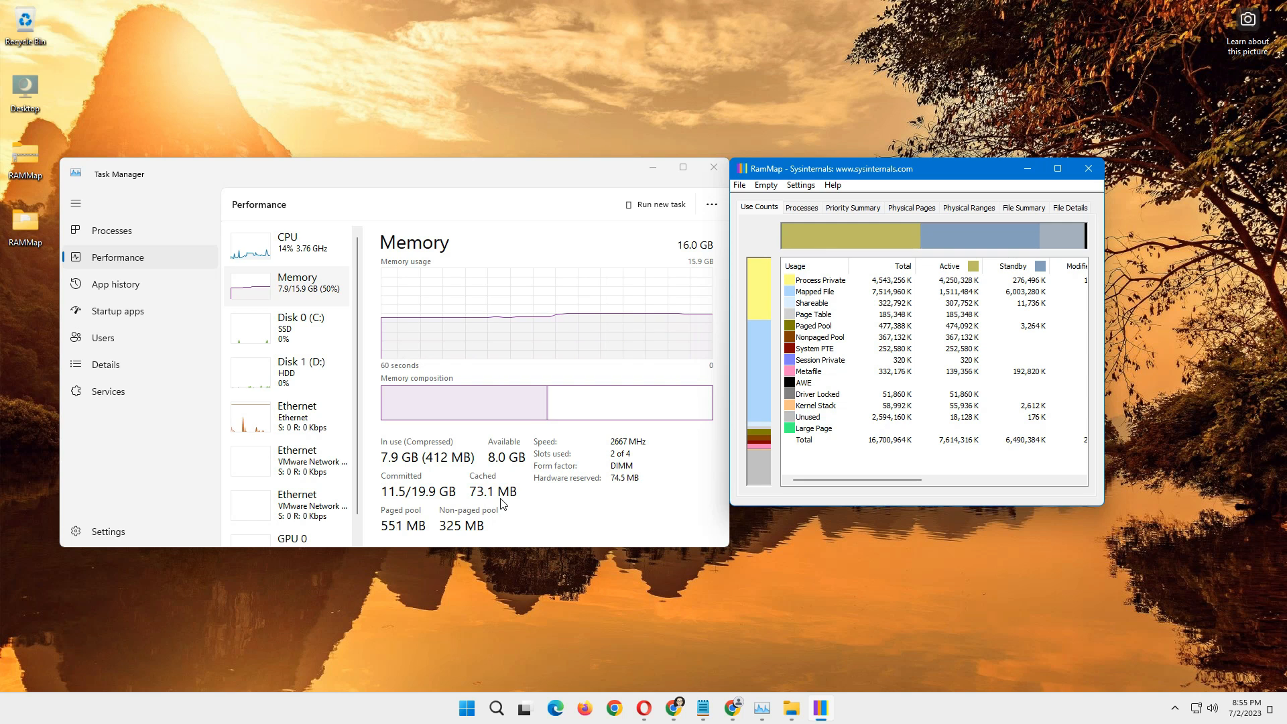
{"action": "left_click", "coordinate": [1088, 169]}
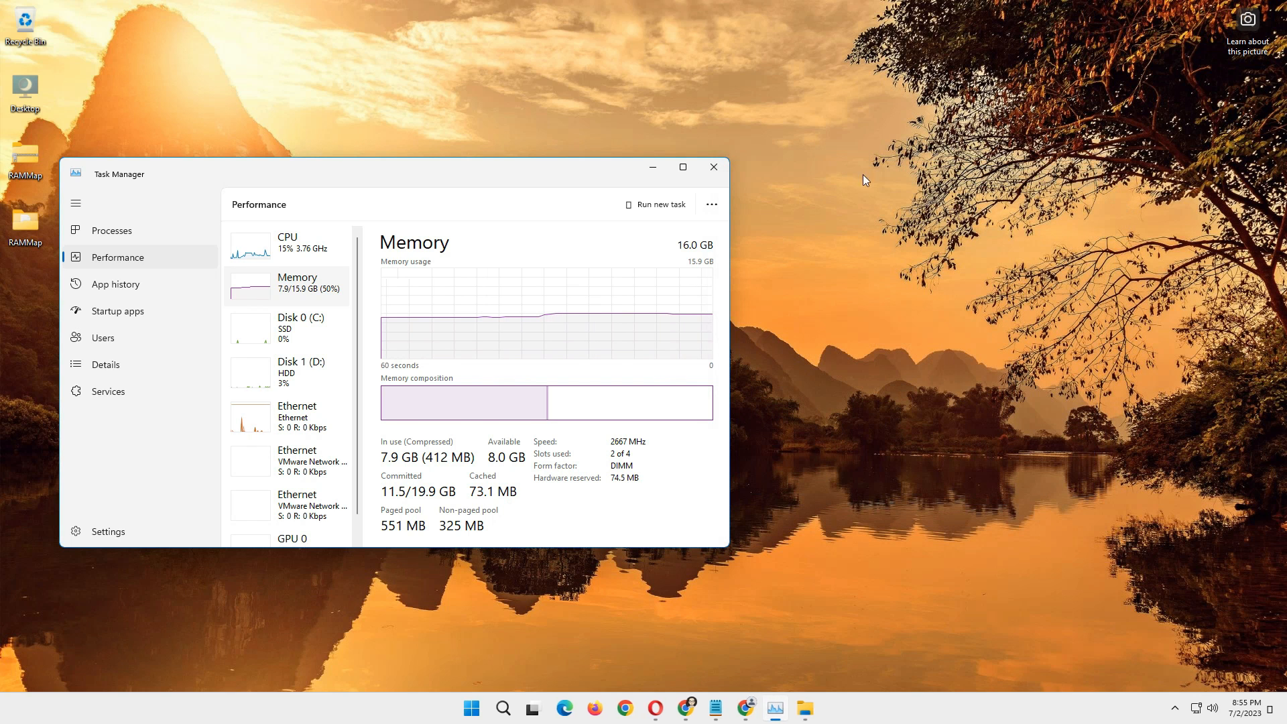
Close Task Manager, leaving only the desktop with its RAMMap icons.
{"action": "left_click", "coordinate": [713, 167]}
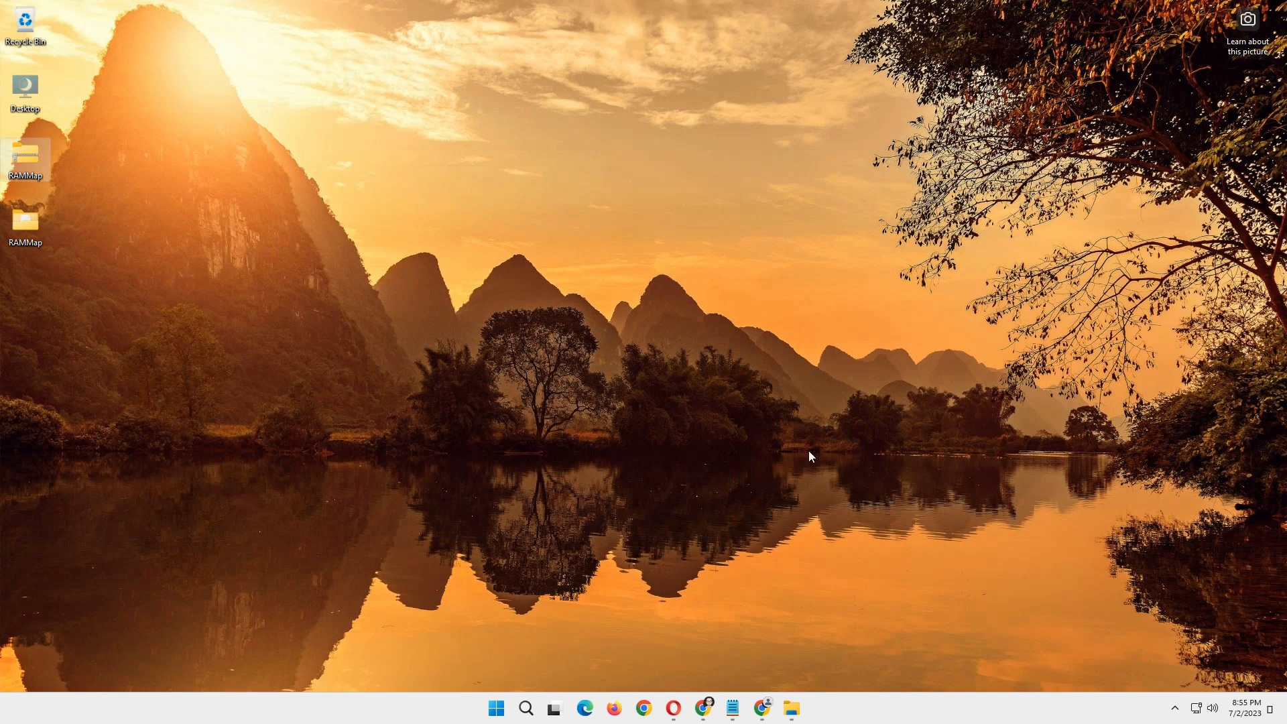
{"action": "mouse_move", "coordinate": [1059, 709]}
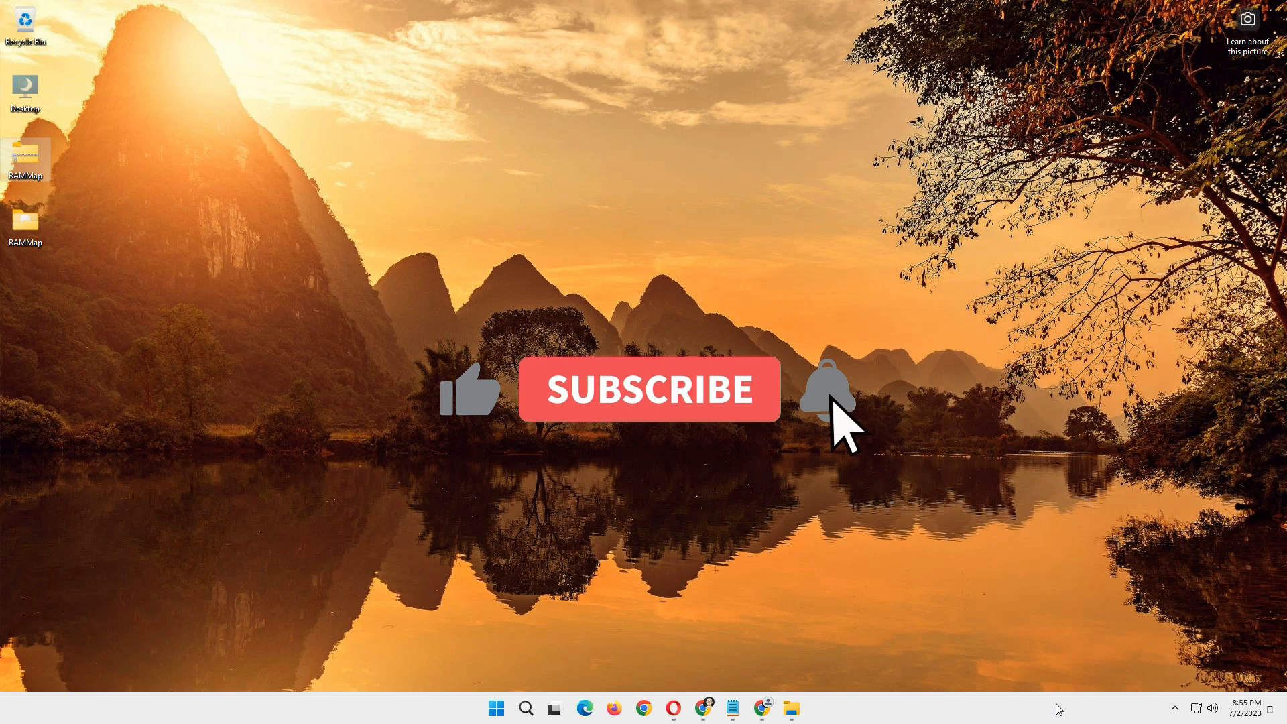
{"action": "left_click", "coordinate": [651, 389]}
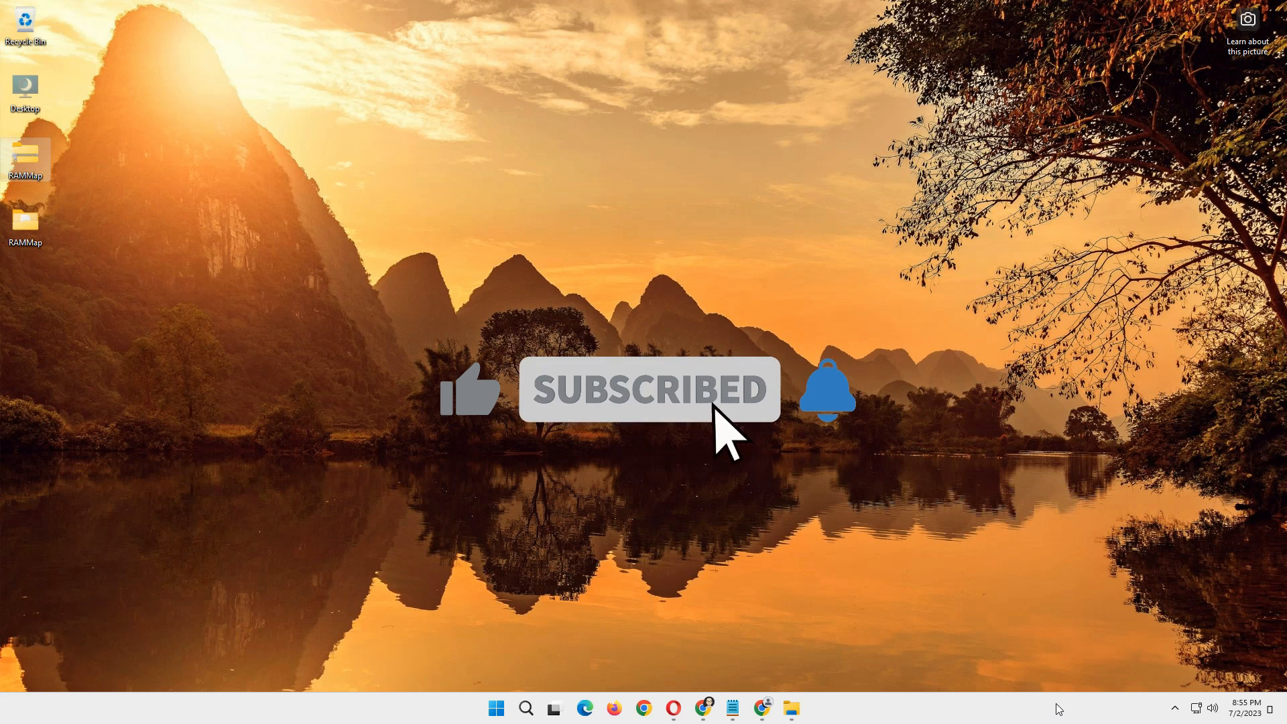